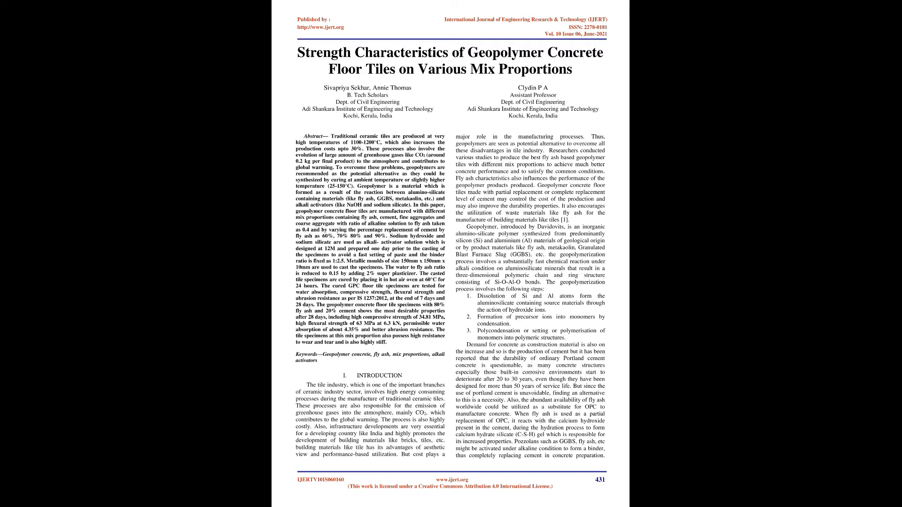
scroll(down, 3)
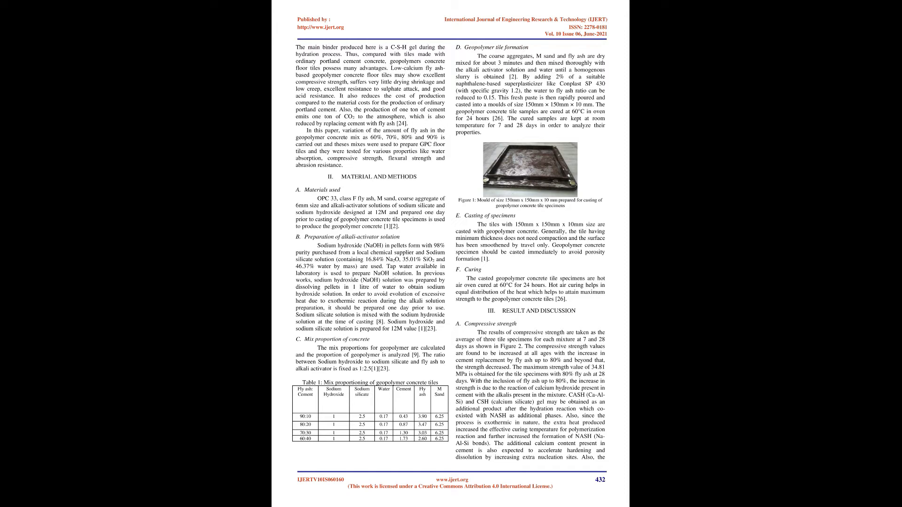
scroll(down, 3)
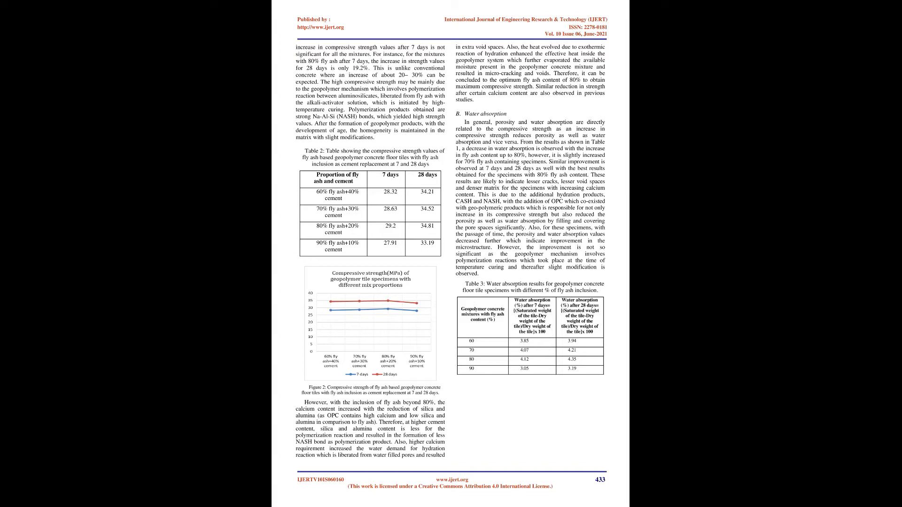
scroll(down, 3)
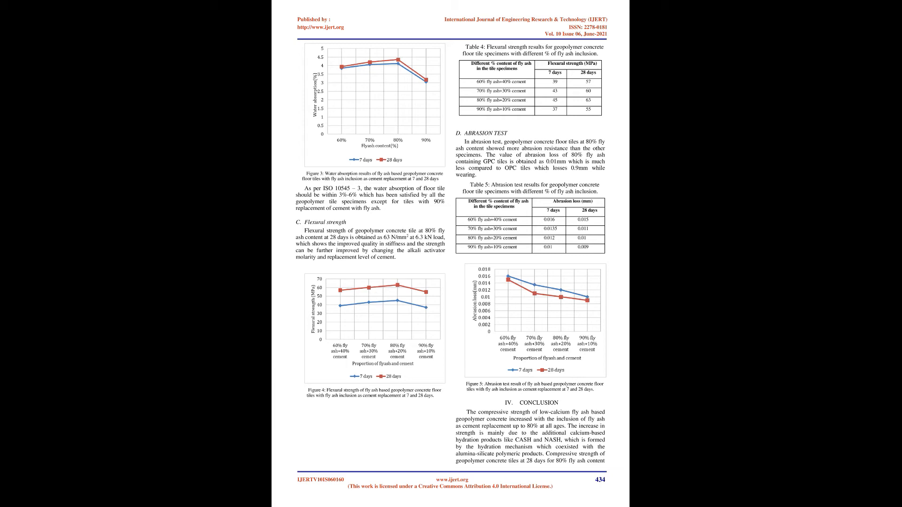
scroll(down, 3)
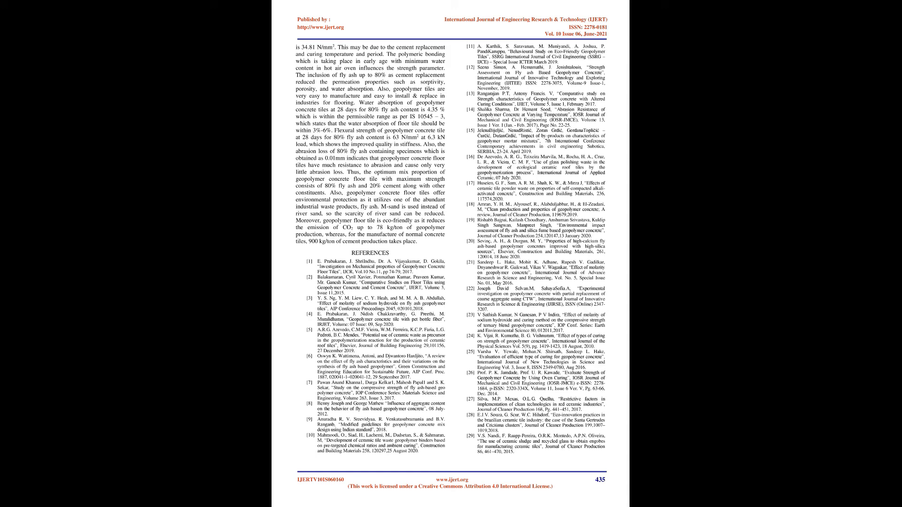
scroll(down, 3)
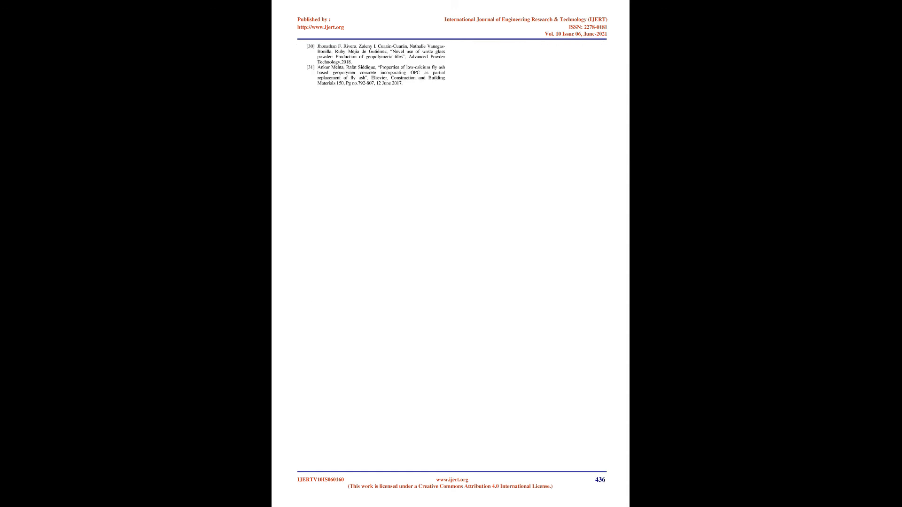